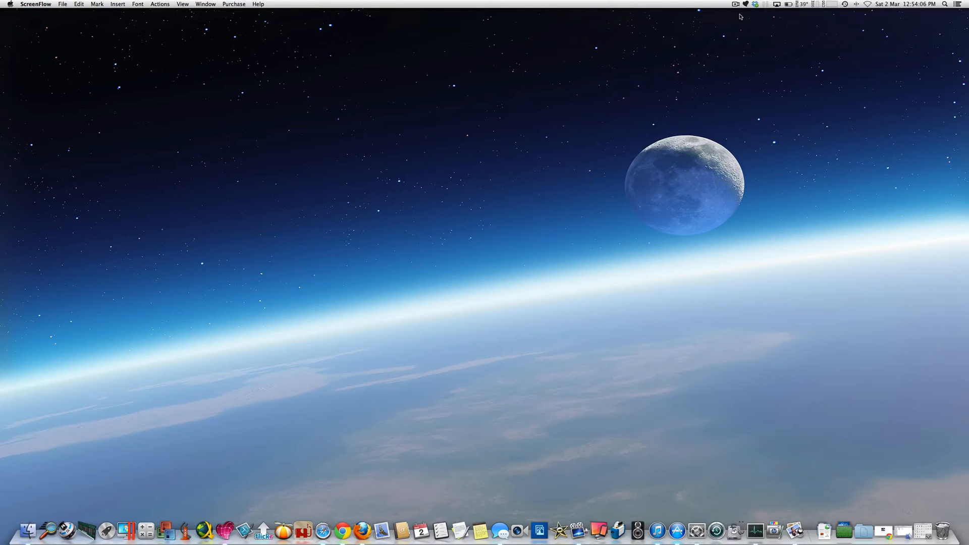
pyautogui.moveTo(902, 379)
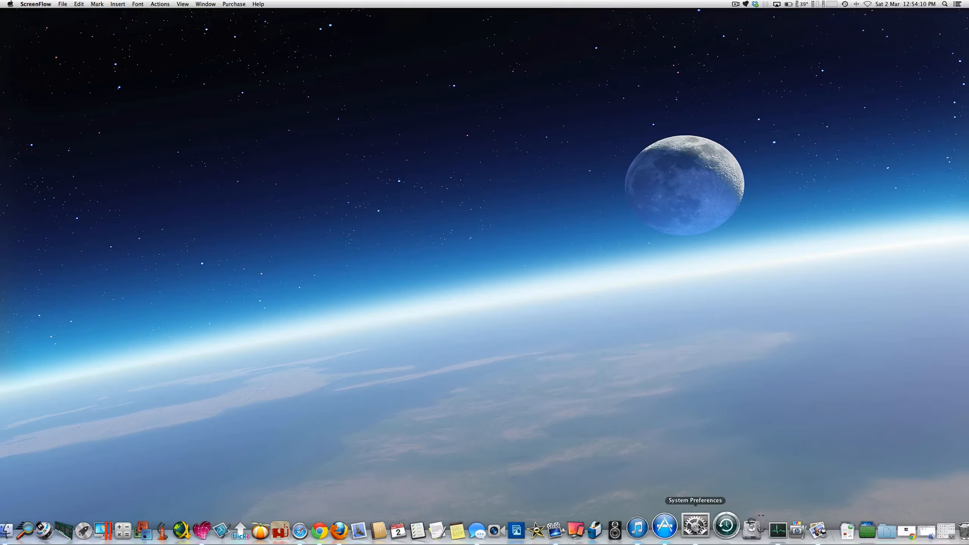
# Step: Launch System Preferences from the Dock
pyautogui.click(697, 527)
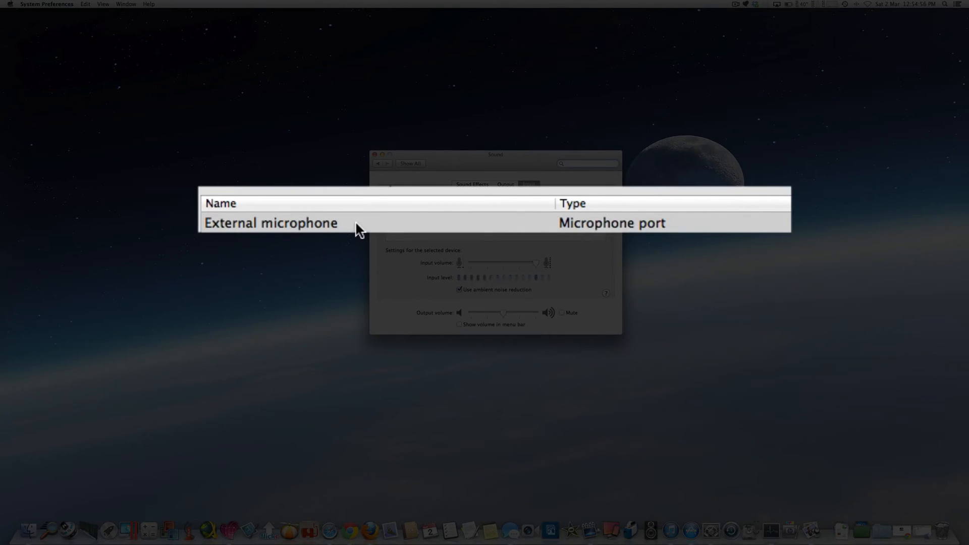
pyautogui.moveTo(658, 240)
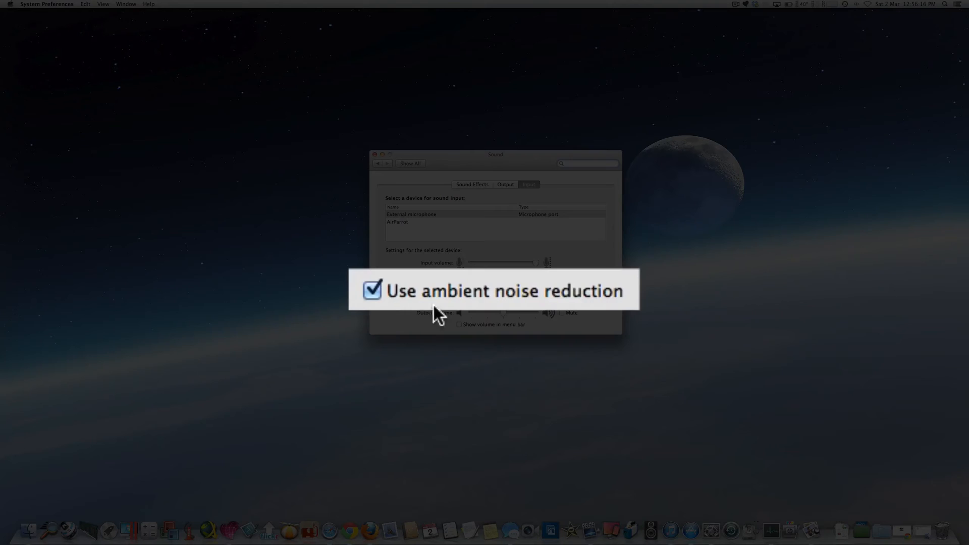
pyautogui.moveTo(623, 311)
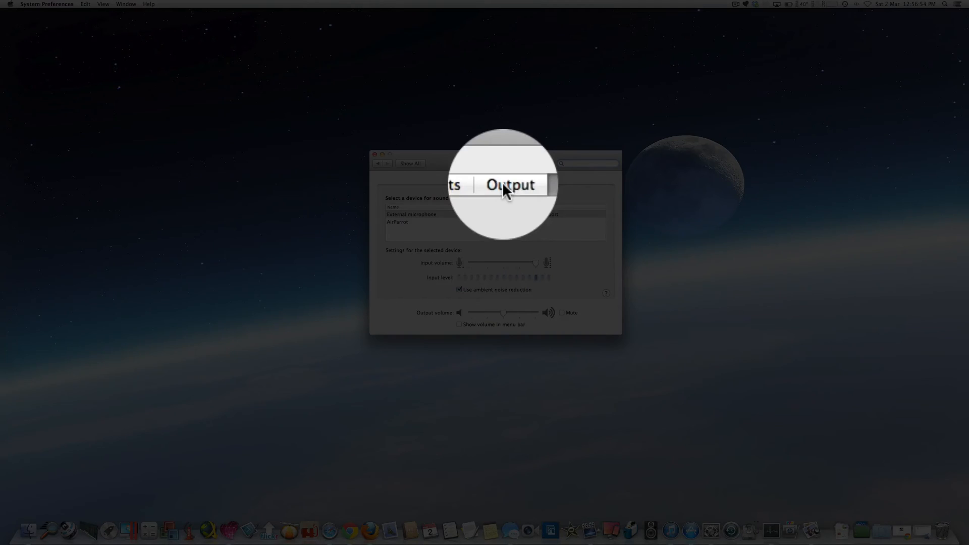
# Step: Switch the Sound pane from the Input settings to the Output settings
pyautogui.click(510, 185)
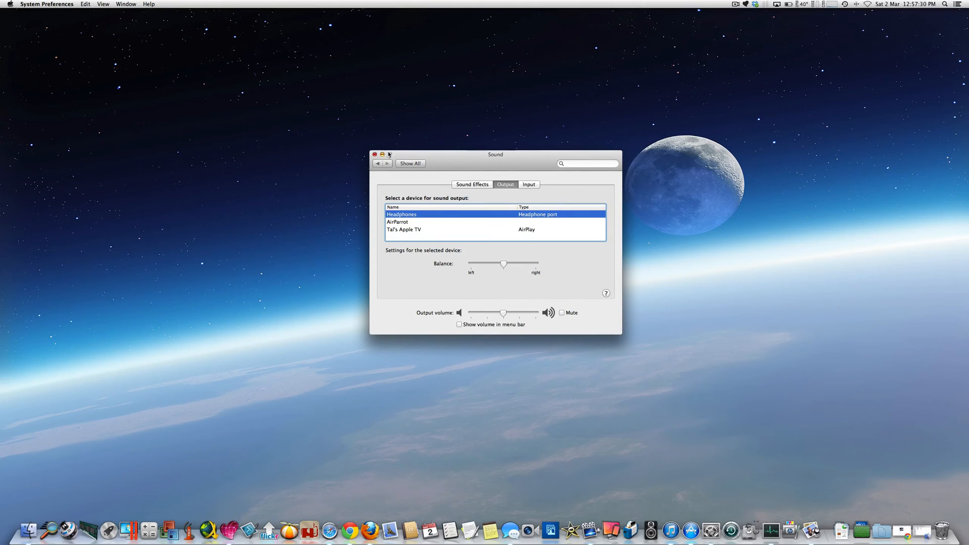
# Step: Close the Sound preferences window after reviewing the output devices
pyautogui.click(375, 155)
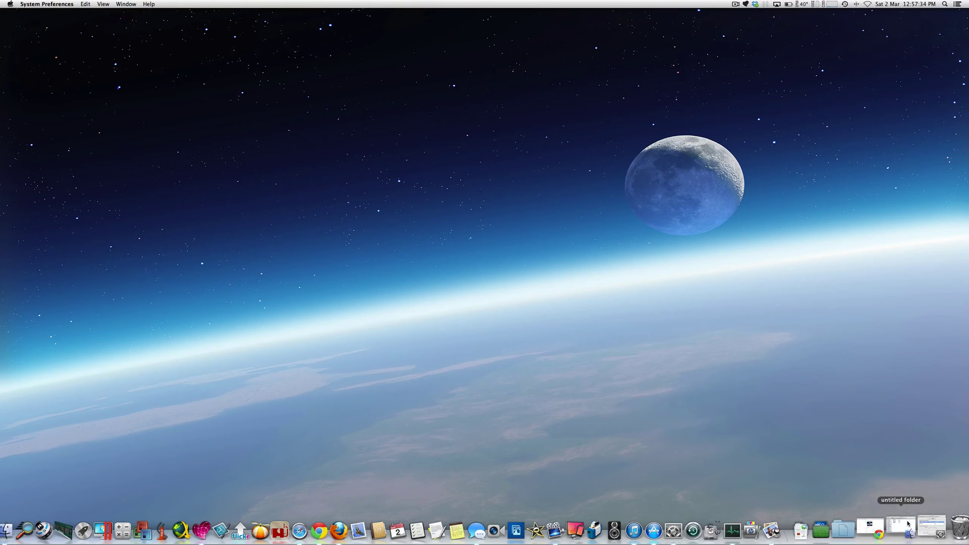
# Step: Show the untitled screenshots folder and select the BEFORE image beside the AFTER screenshot in Preview
pyautogui.doubleClick(900, 532)
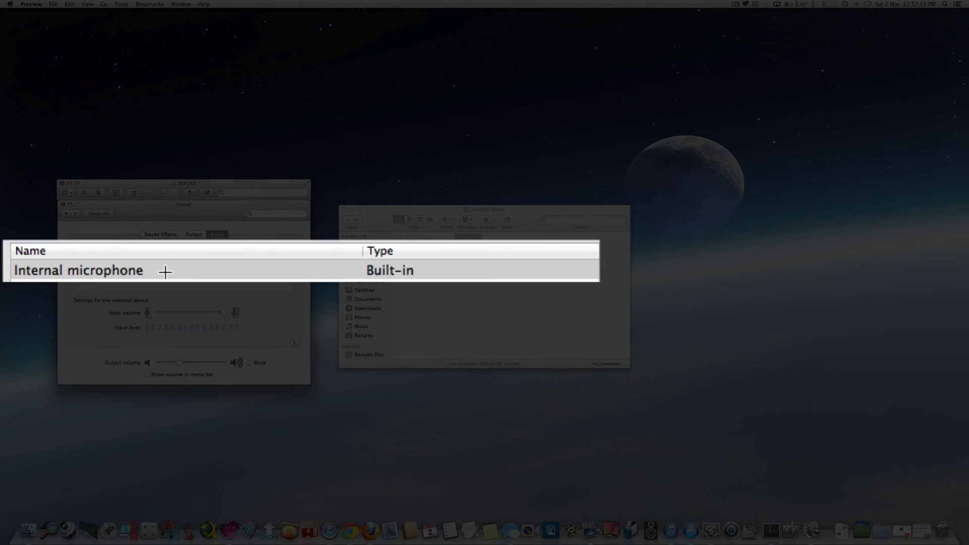
pyautogui.moveTo(418, 273)
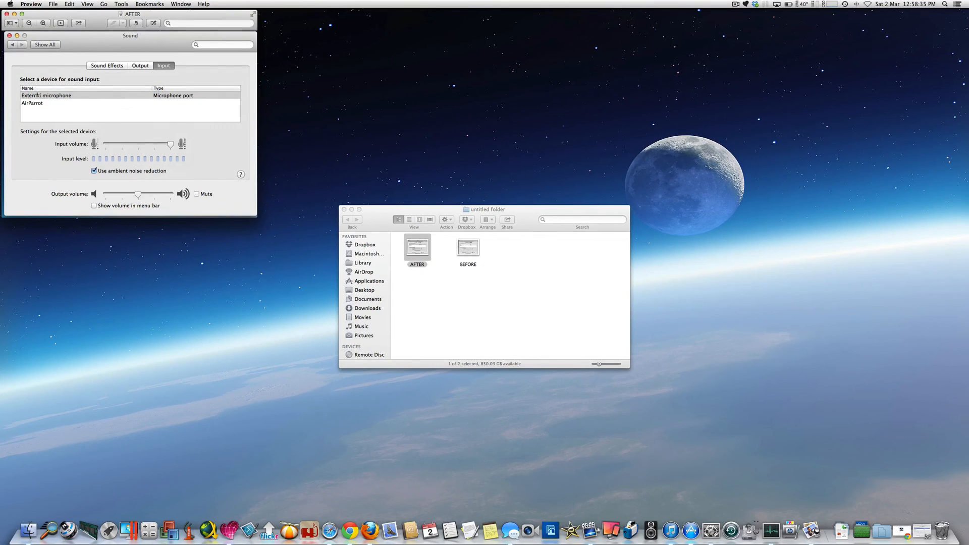
pyautogui.moveTo(466, 235)
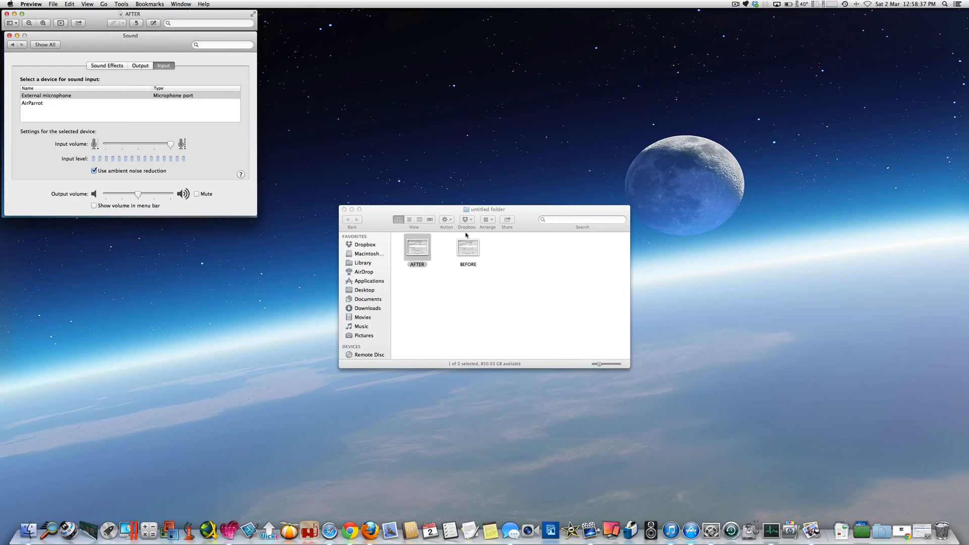
pyautogui.click(468, 249)
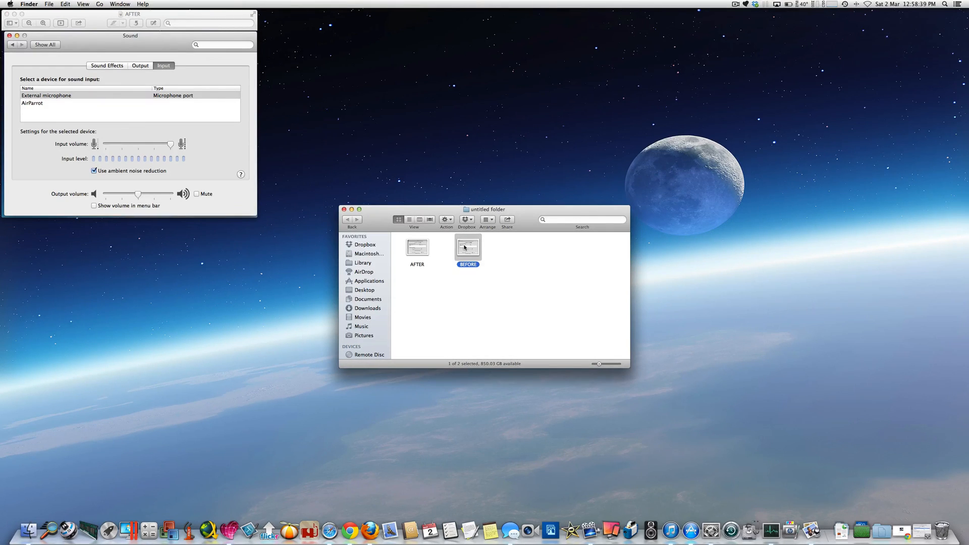
# Step: Bring up the BEFORE screenshot's context menu to view it in Preview alongside AFTER
pyautogui.rightClick(467, 248)
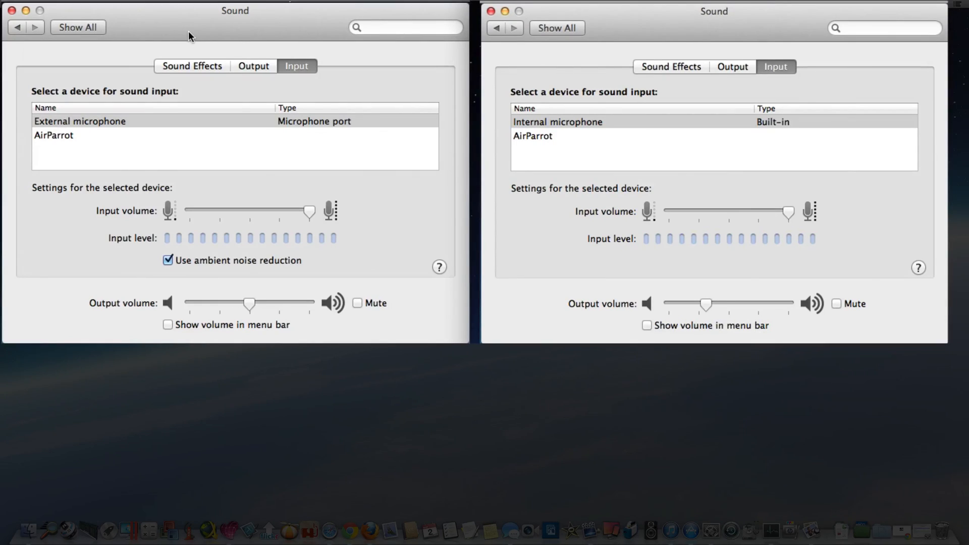
pyautogui.moveTo(103, 130)
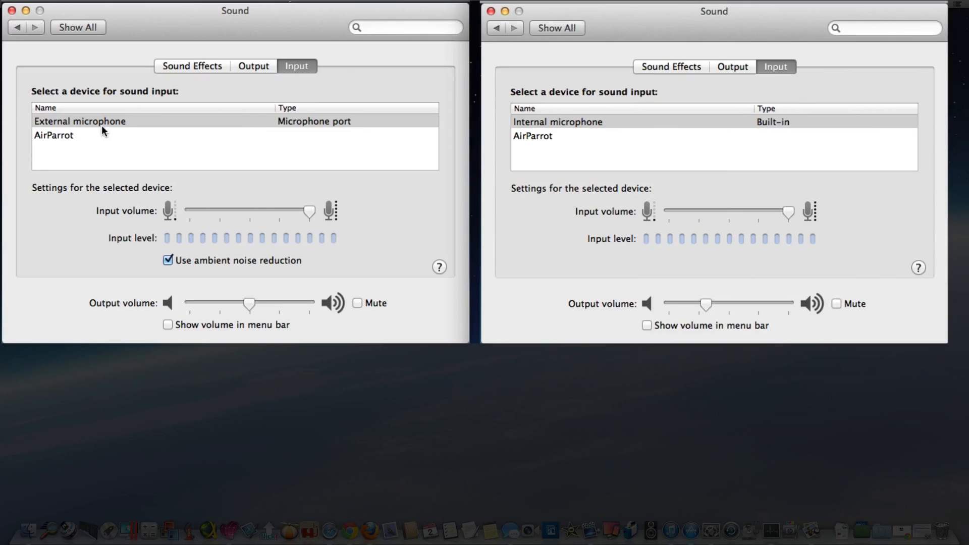
pyautogui.moveTo(329, 130)
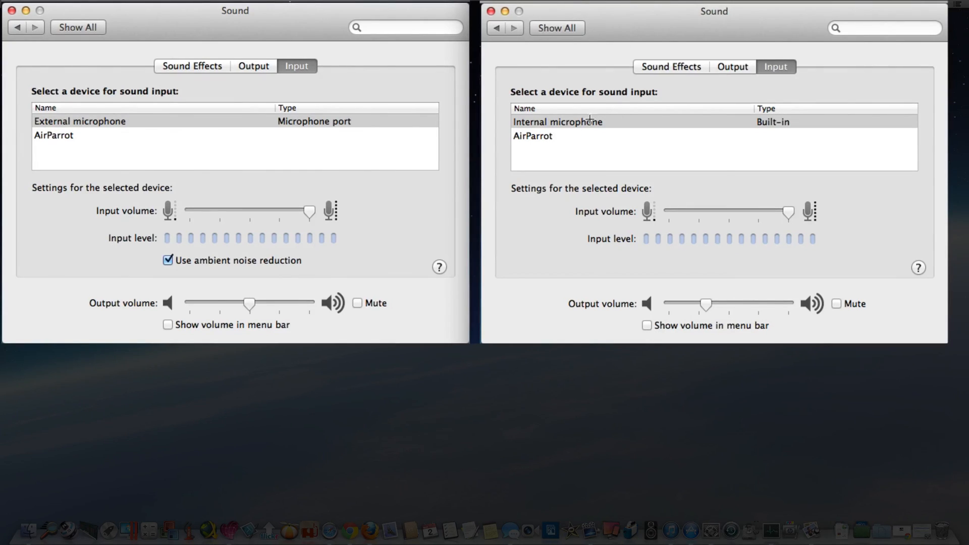
pyautogui.moveTo(620, 125)
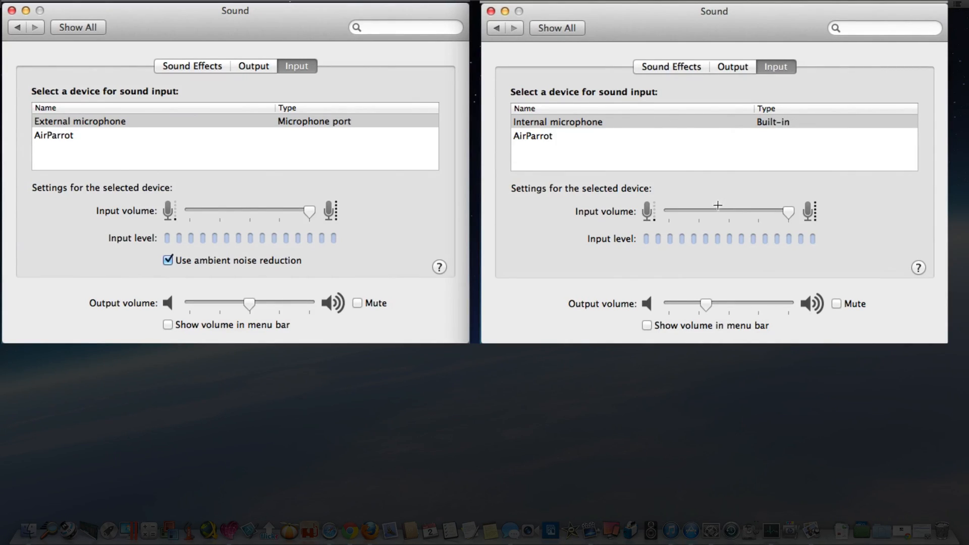
pyautogui.moveTo(858, 199)
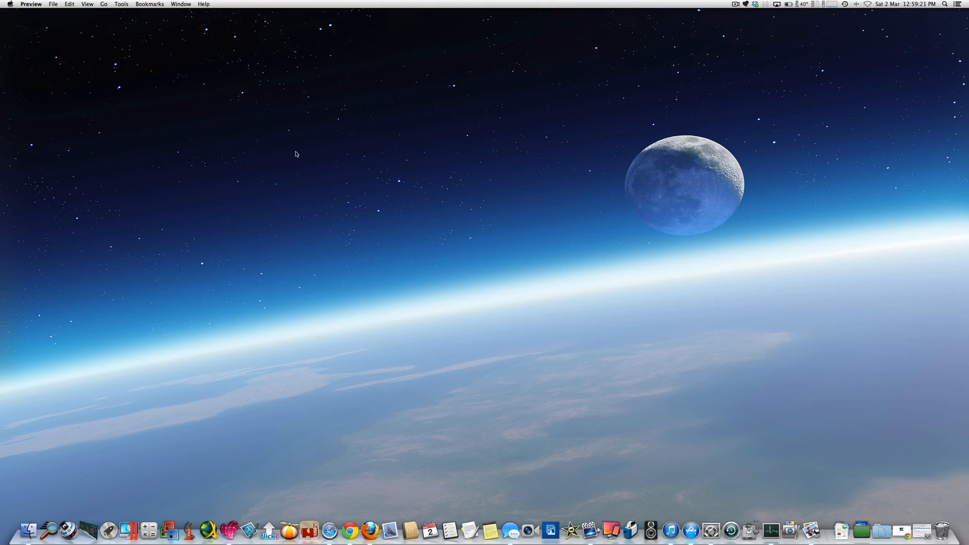
pyautogui.moveTo(327, 169)
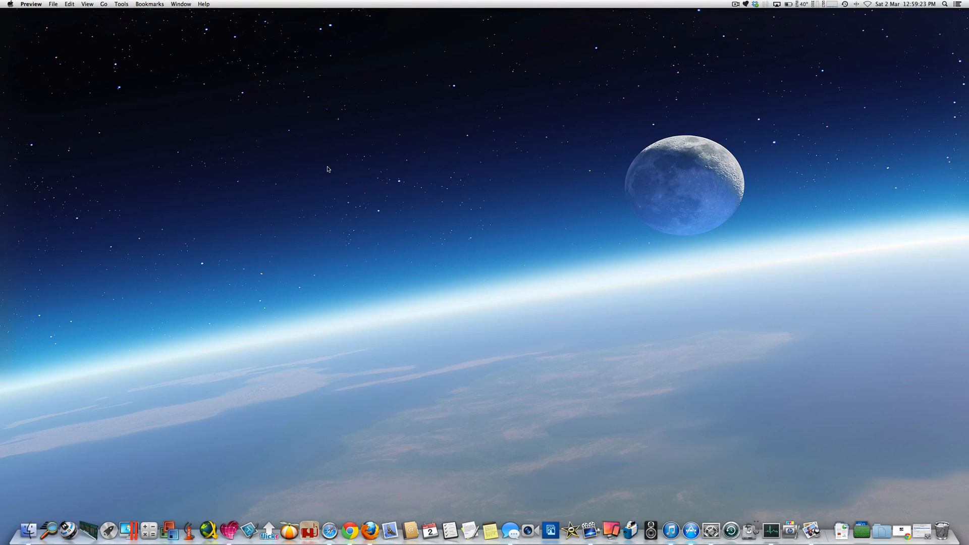